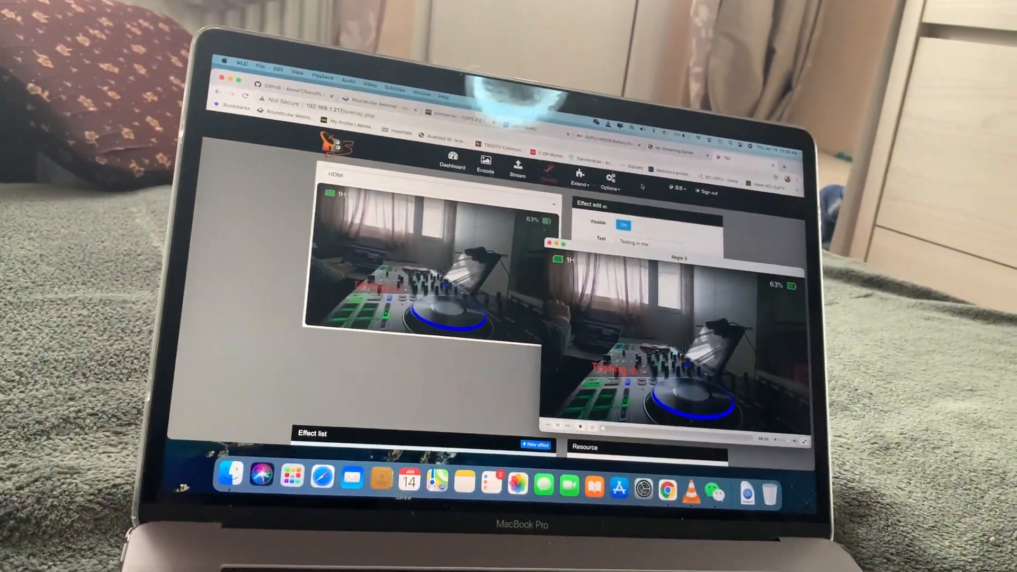
Switch from the overlay editor to the Multiple Push page via the Extend menu.
left_click(571, 180)
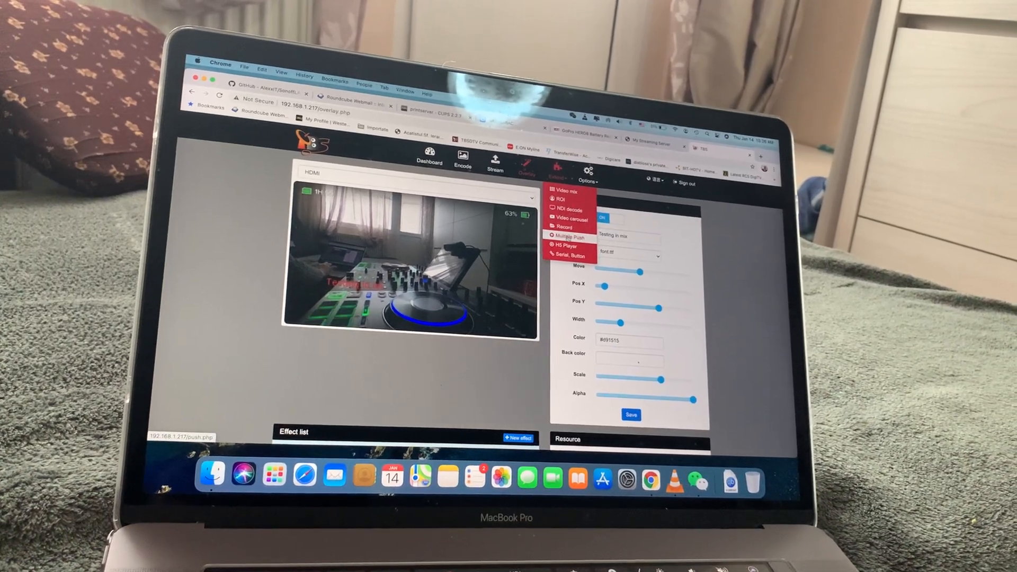
left_click(570, 236)
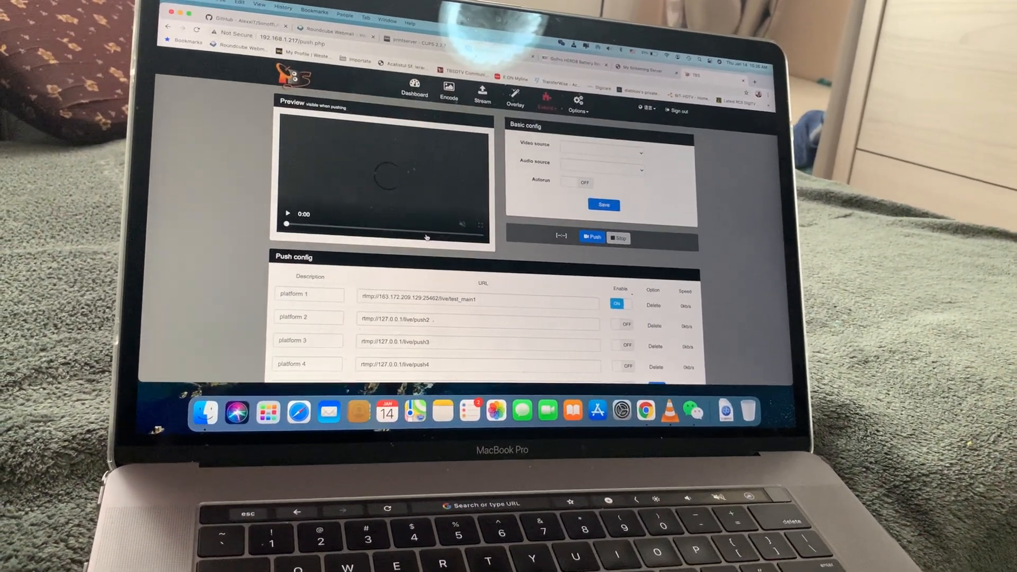
scroll("down", 3)
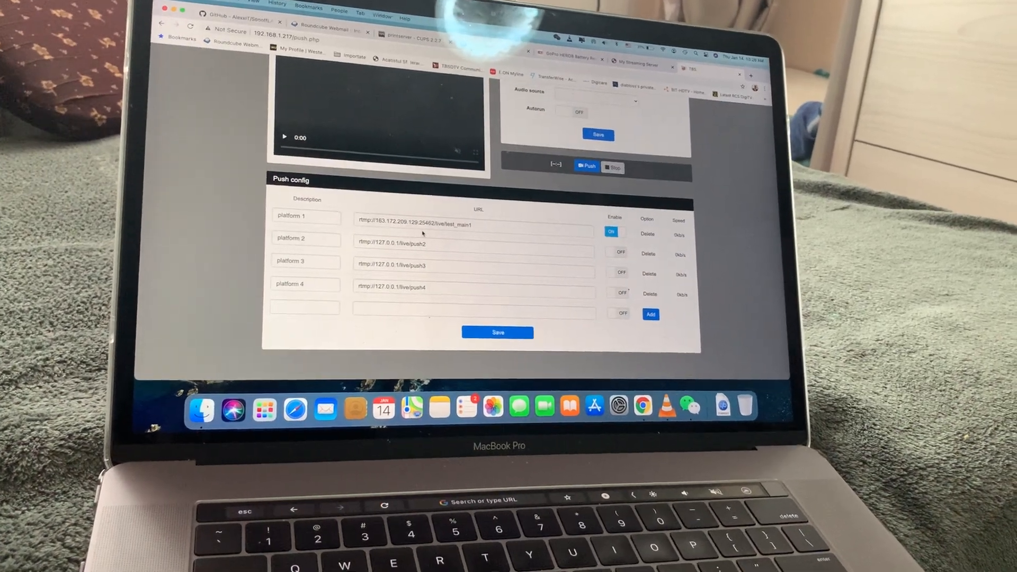